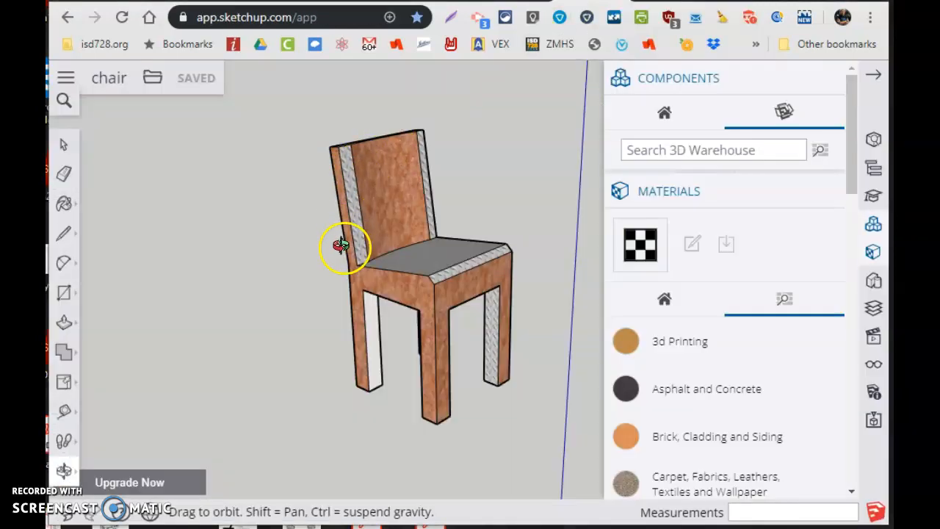
# Step: Inspect the old chair from several angles, then sketch a small test rectangle on the ground
pyautogui.moveTo(341, 246); pyautogui.dragTo(364, 345)
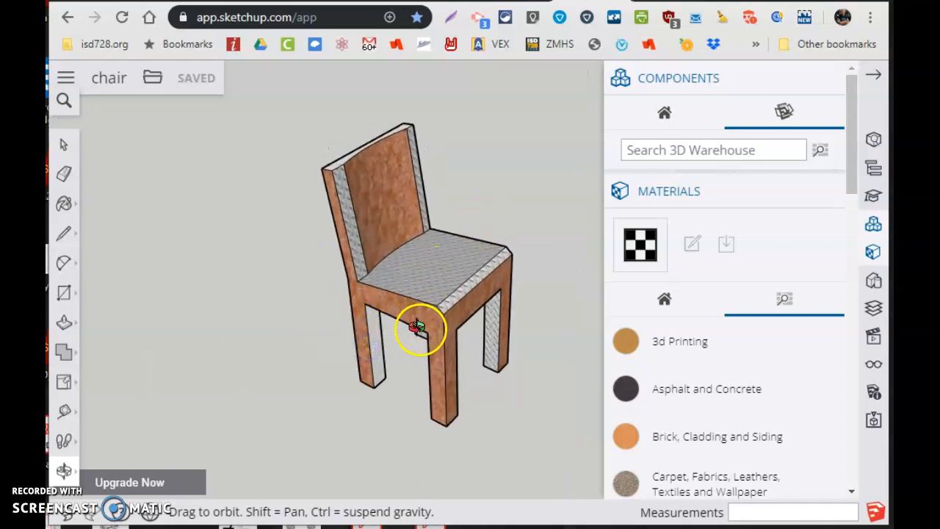
pyautogui.moveTo(419, 326); pyautogui.dragTo(405, 246)
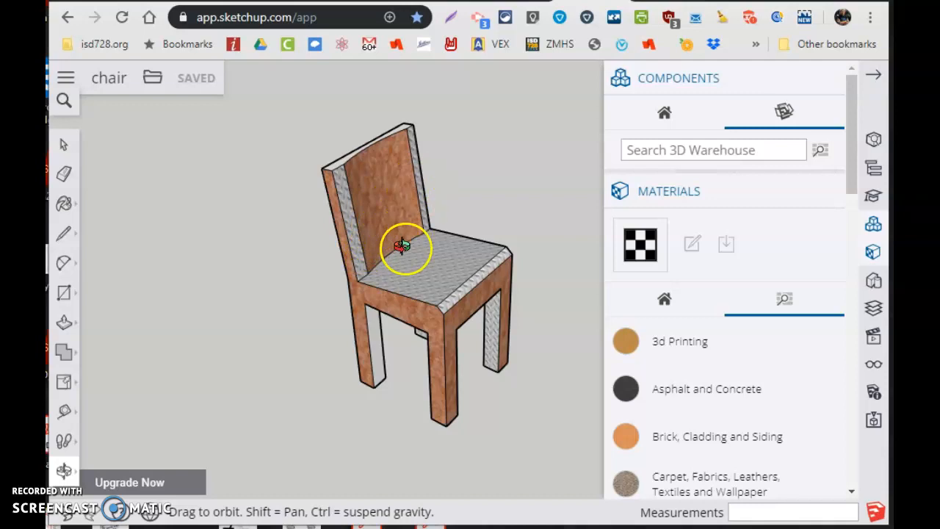
pyautogui.moveTo(404, 247); pyautogui.dragTo(423, 265)
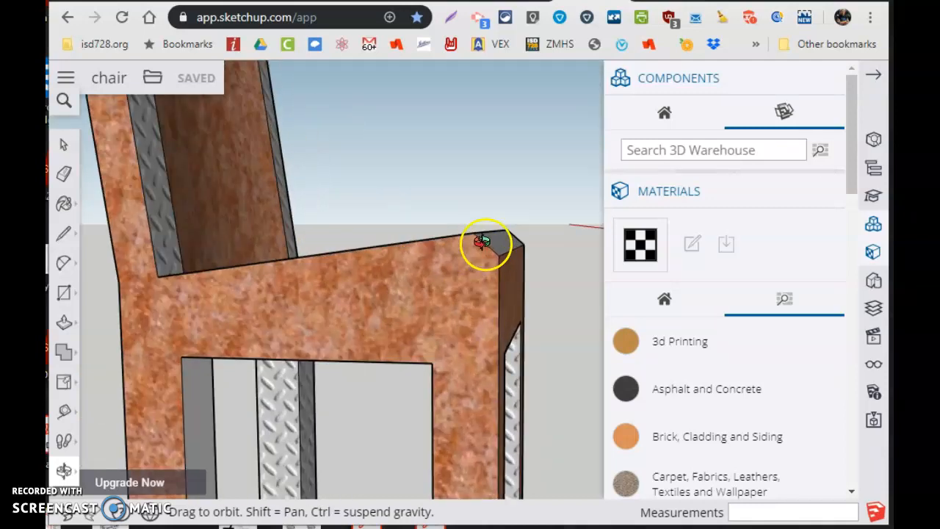
pyautogui.moveTo(485, 242); pyautogui.dragTo(397, 335)
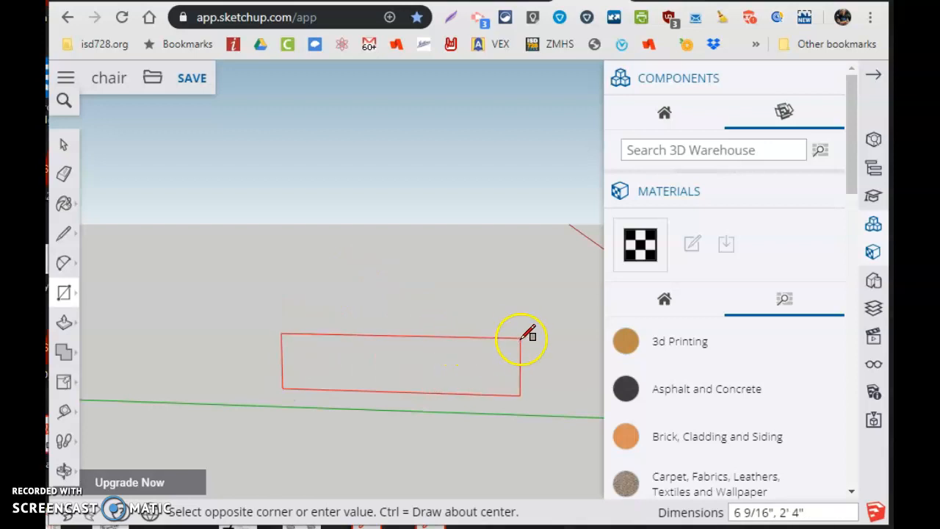
pyautogui.moveTo(481, 320)
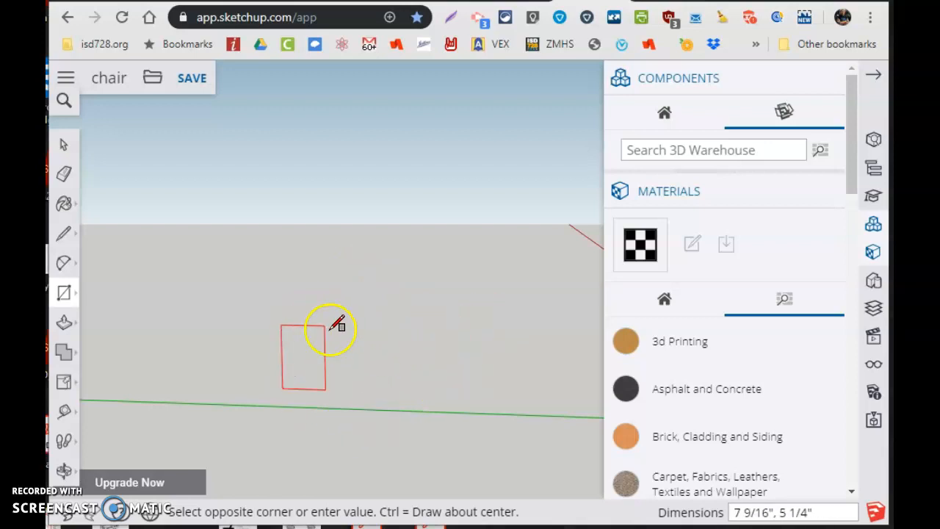
pyautogui.moveTo(338, 327); pyautogui.dragTo(458, 314)
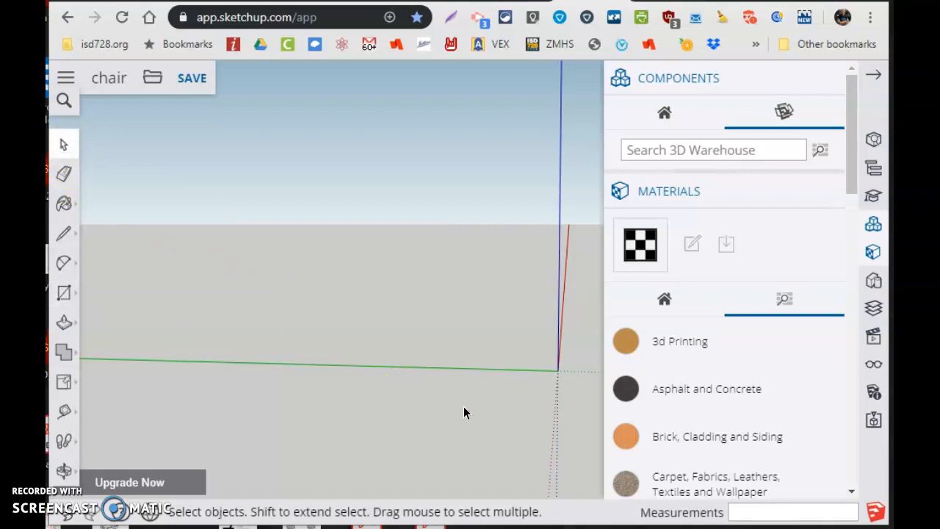
# Step: Orbit around the empty scene and axes, then pick the Rectangle tool for a fresh start
pyautogui.click(64, 469)
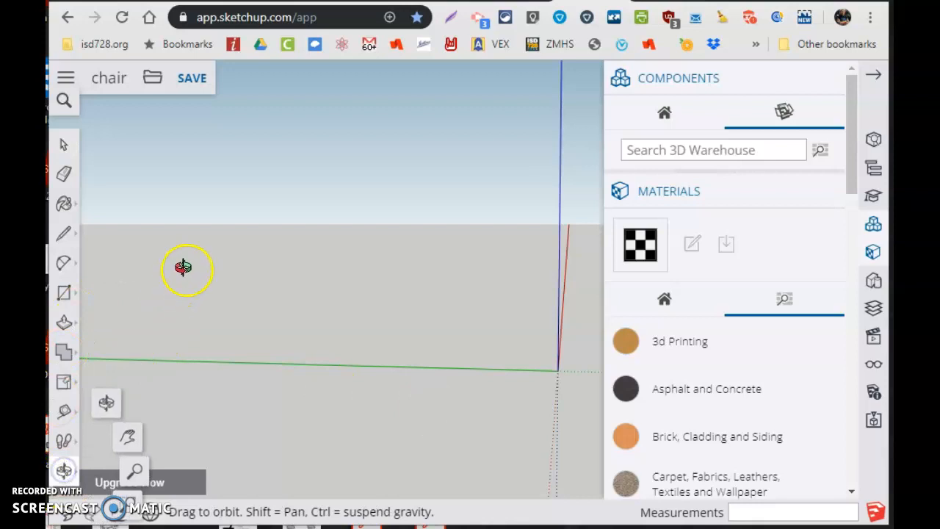
pyautogui.moveTo(184, 268); pyautogui.dragTo(287, 379)
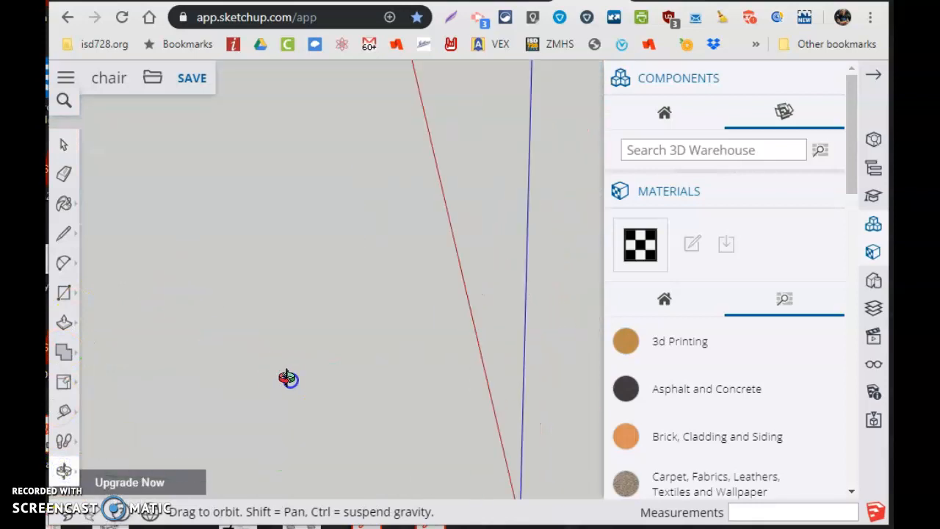
pyautogui.moveTo(287, 379); pyautogui.dragTo(297, 373)
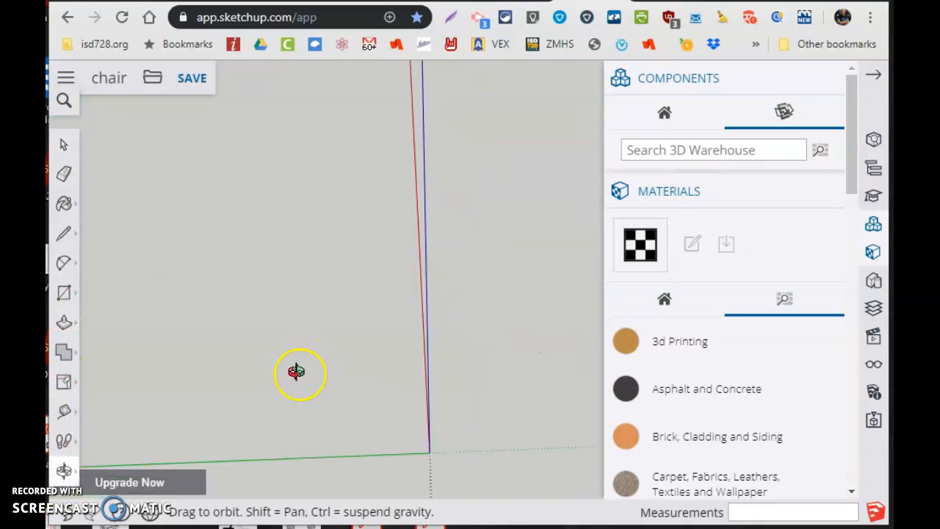
pyautogui.moveTo(371, 405)
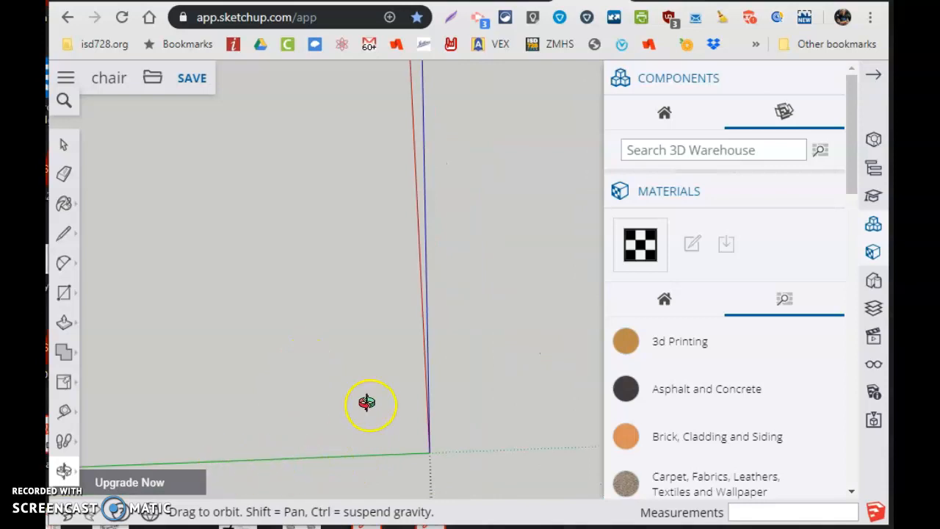
pyautogui.moveTo(367, 404); pyautogui.dragTo(396, 461)
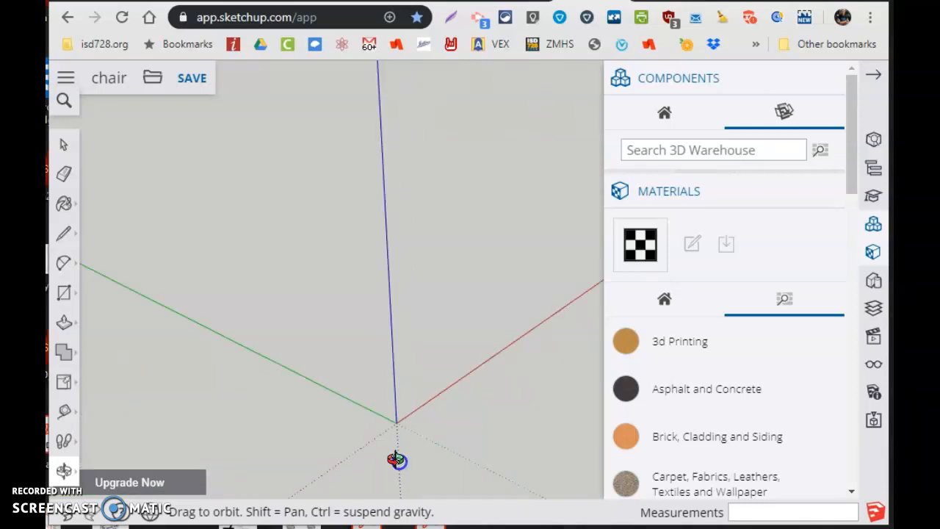
pyautogui.moveTo(397, 461); pyautogui.dragTo(464, 361)
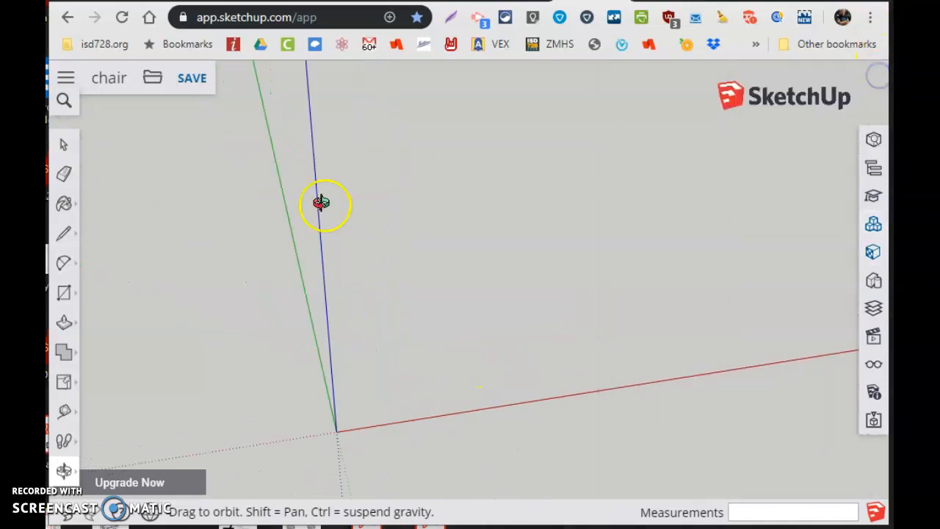
pyautogui.click(64, 292)
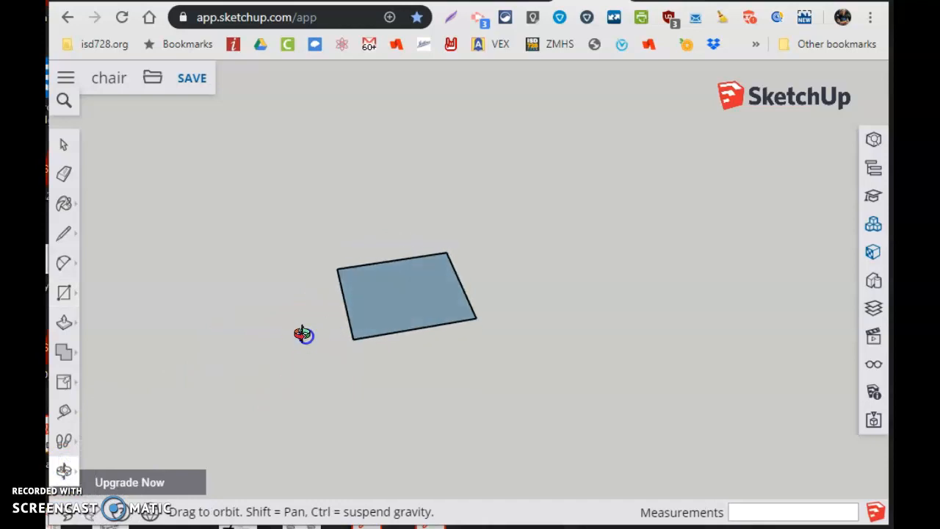
pyautogui.moveTo(65, 323)
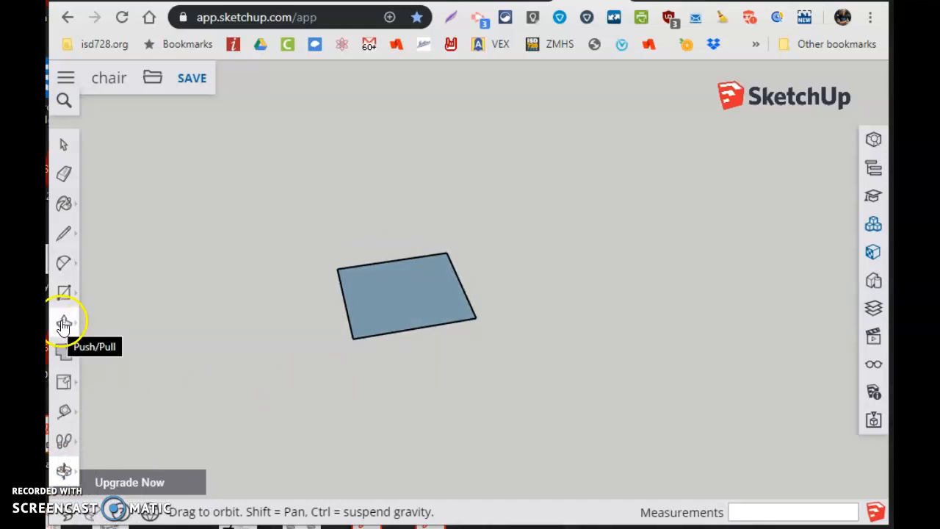
# Step: Push/Pull the ground rectangle up into a 6-inch-thick seat block
pyautogui.click(65, 324)
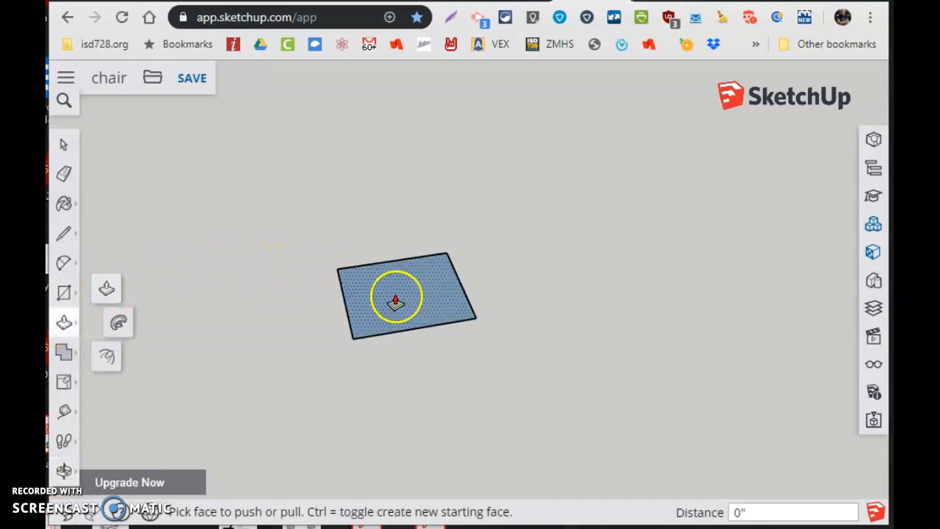
pyautogui.moveTo(397, 297); pyautogui.dragTo(414, 257)
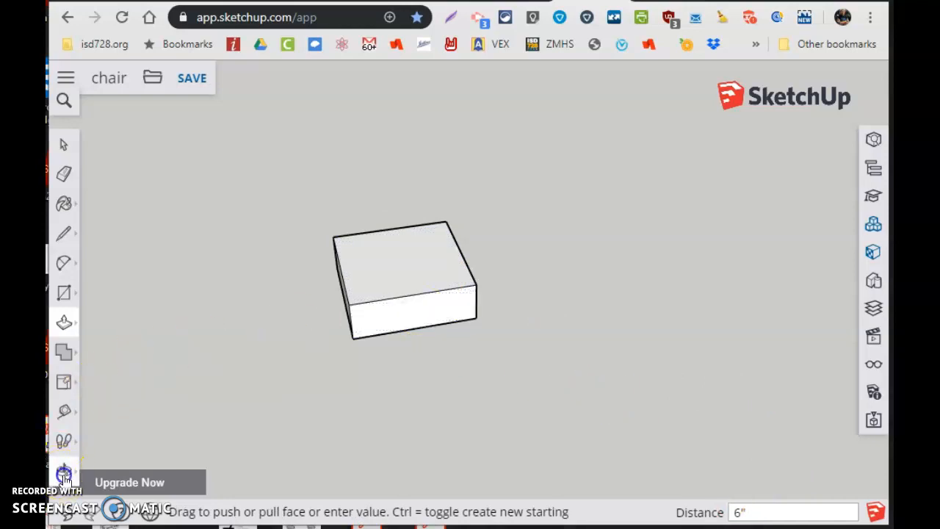
pyautogui.click(65, 467)
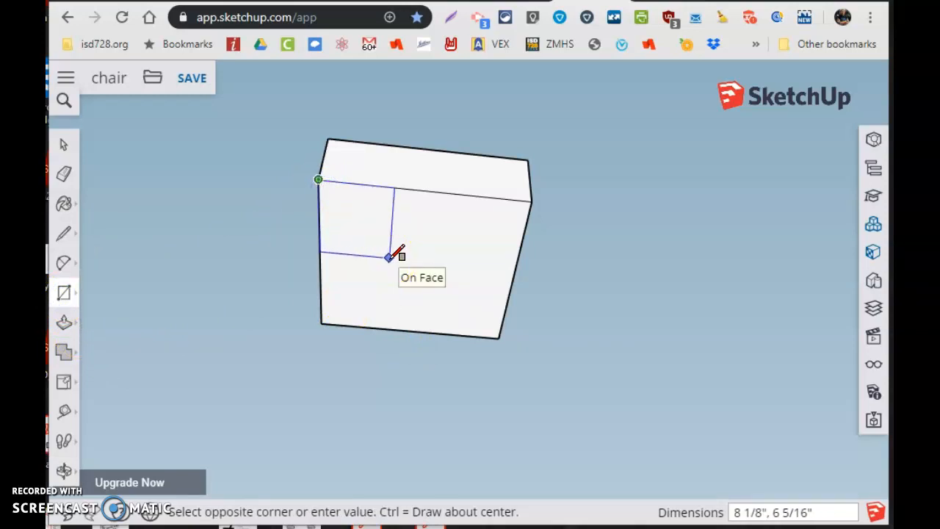
# Step: Enter 3.3,3.3 to size the corner squares on the block's underside
pyautogui.write('3.')
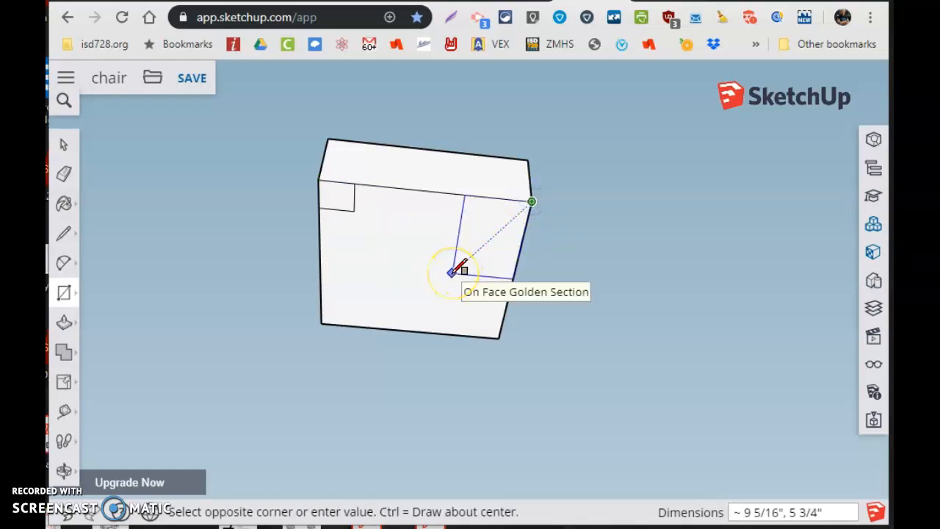
pyautogui.write('3')
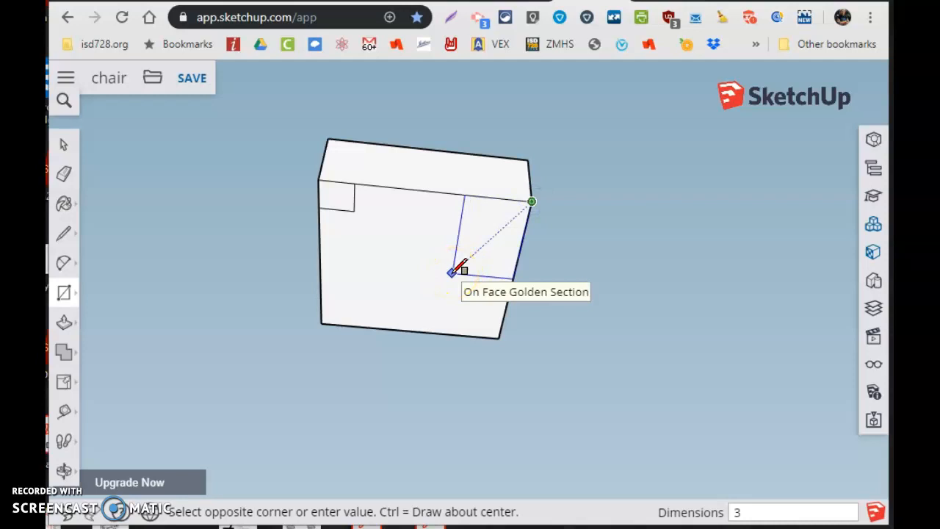
pyautogui.write('.')
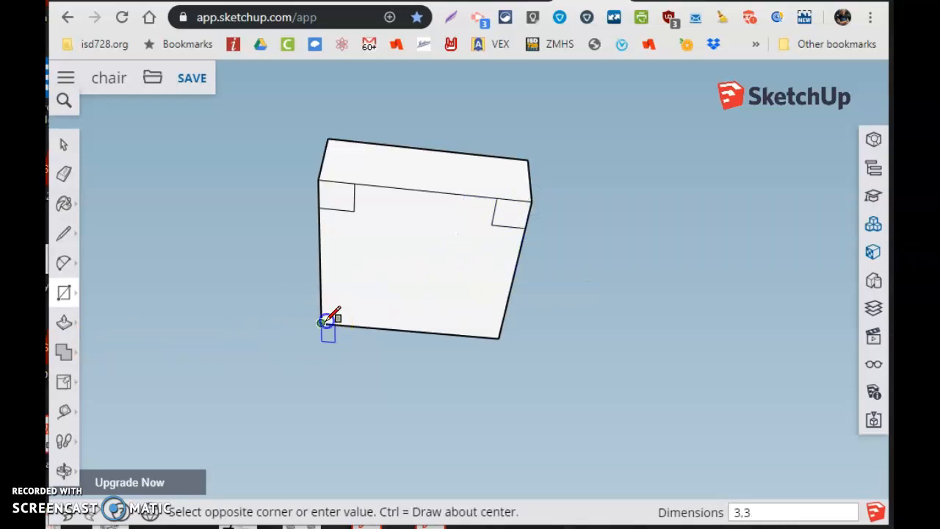
pyautogui.moveTo(374, 276)
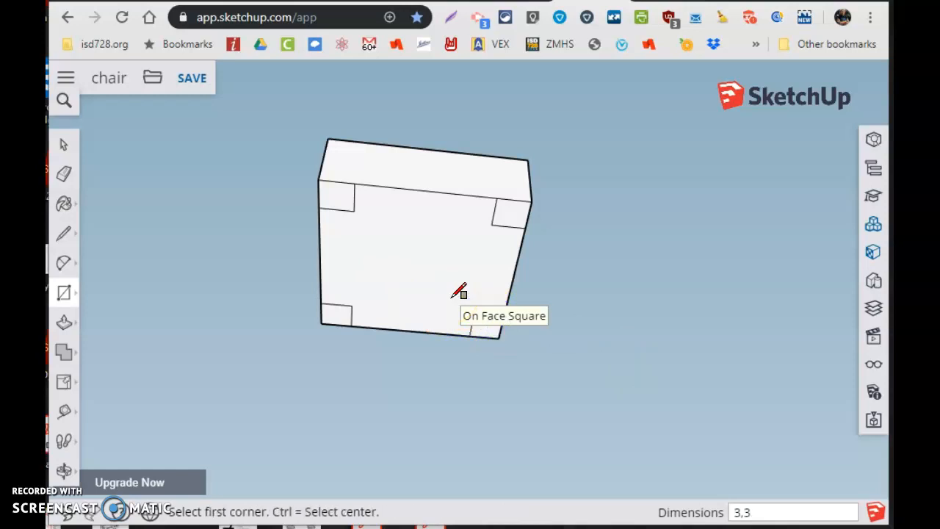
pyautogui.moveTo(270, 379)
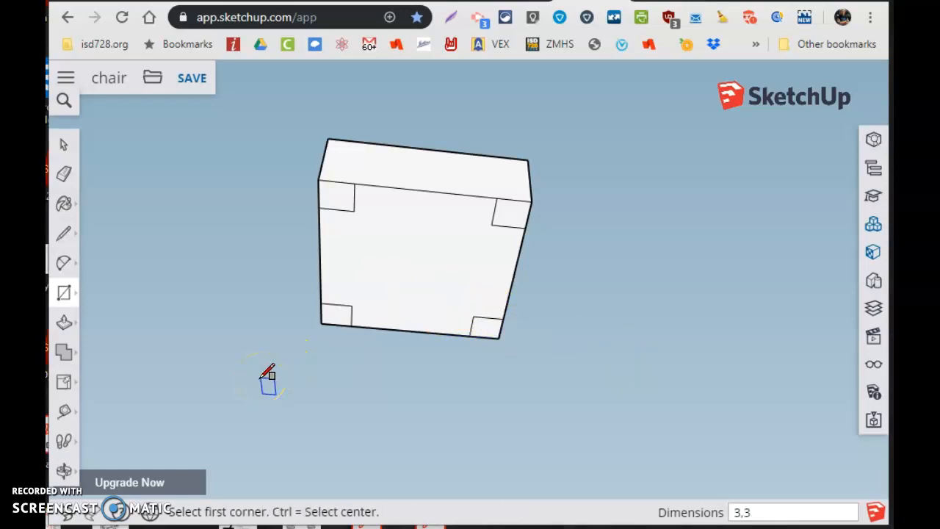
pyautogui.click(65, 322)
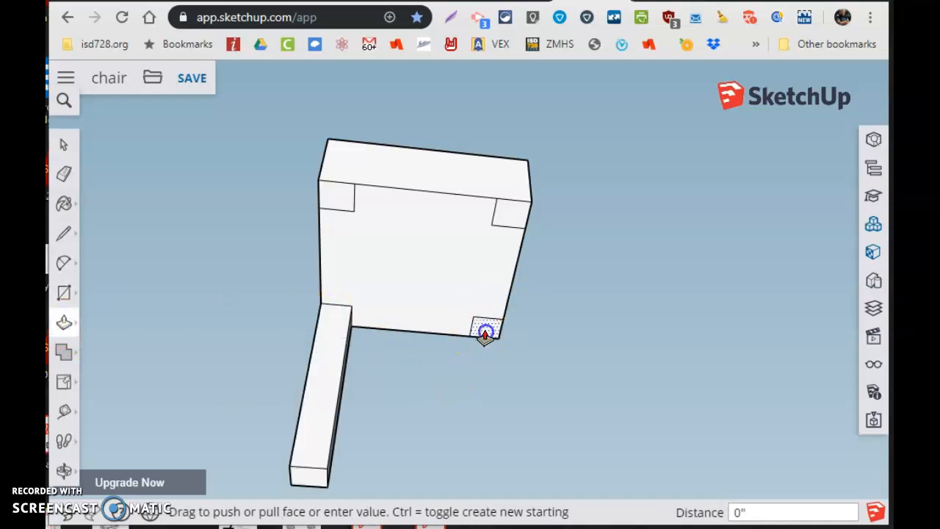
# Step: Pull the corner squares out 1'6" into legs beneath the seat block
pyautogui.moveTo(485, 335); pyautogui.dragTo(488, 357)
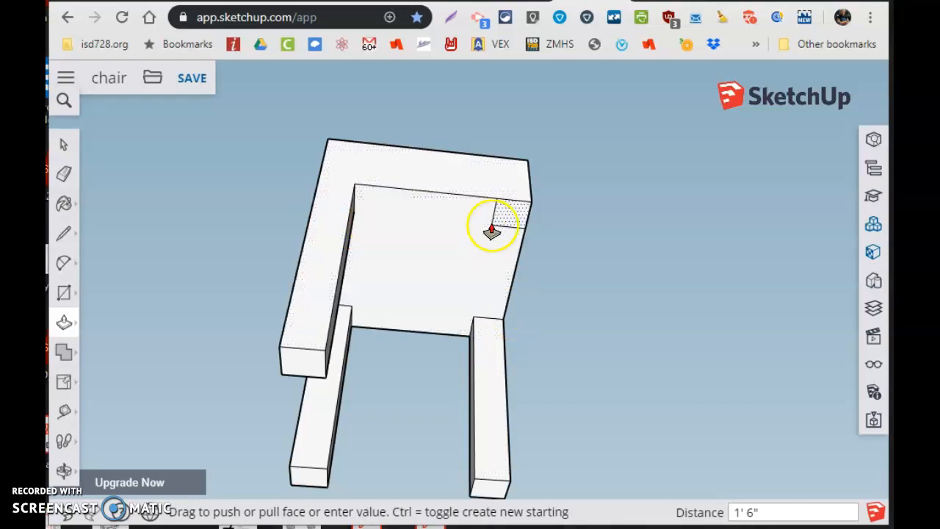
pyautogui.moveTo(492, 228); pyautogui.dragTo(514, 247)
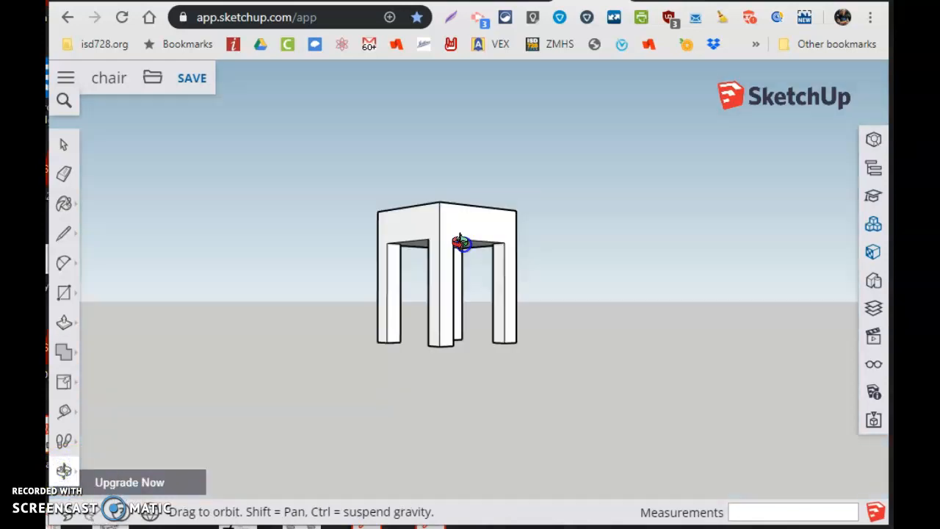
pyautogui.moveTo(458, 243); pyautogui.dragTo(491, 294)
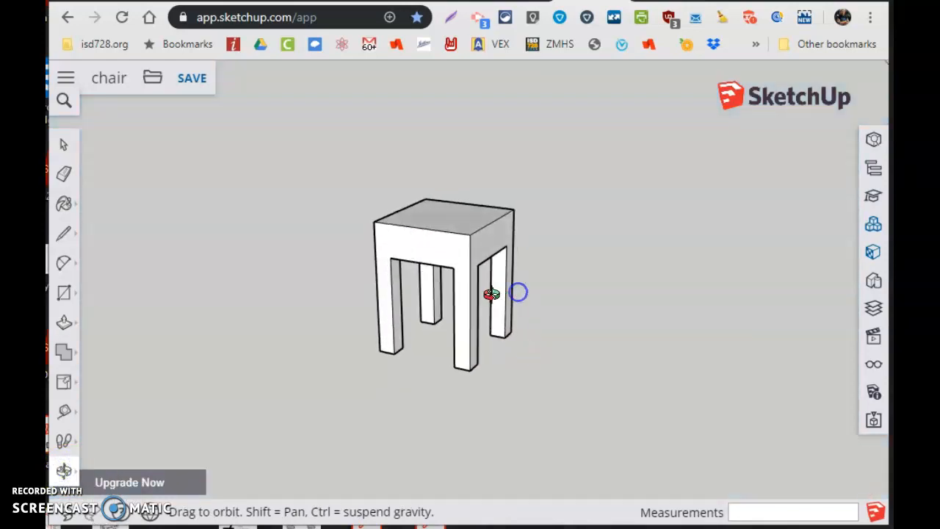
pyautogui.moveTo(491, 293); pyautogui.dragTo(438, 235)
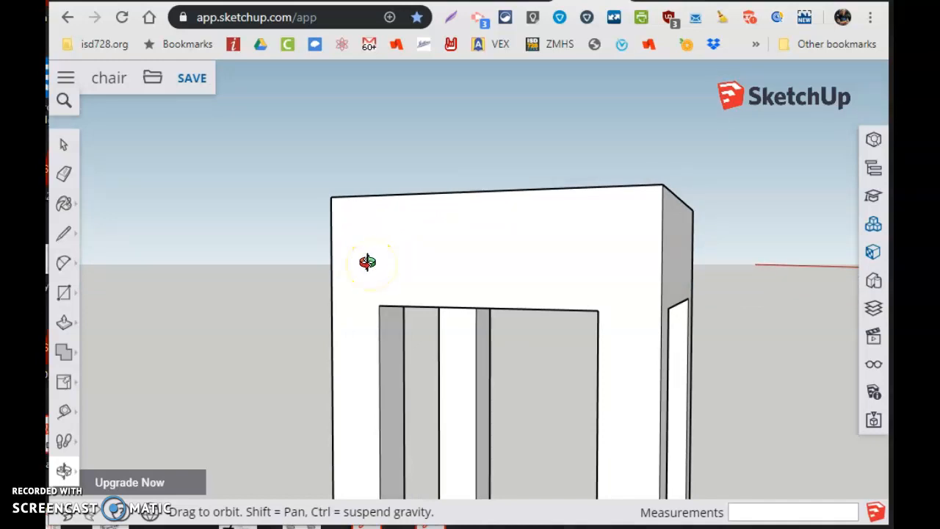
# Step: Draw a slanted line across the seat's side face and push away the wedge above it
pyautogui.click(65, 232)
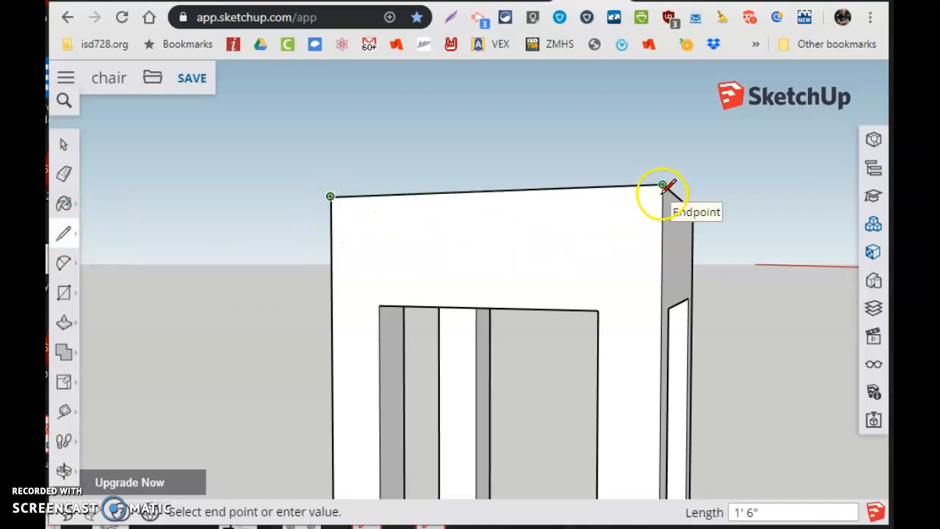
pyautogui.click(658, 185)
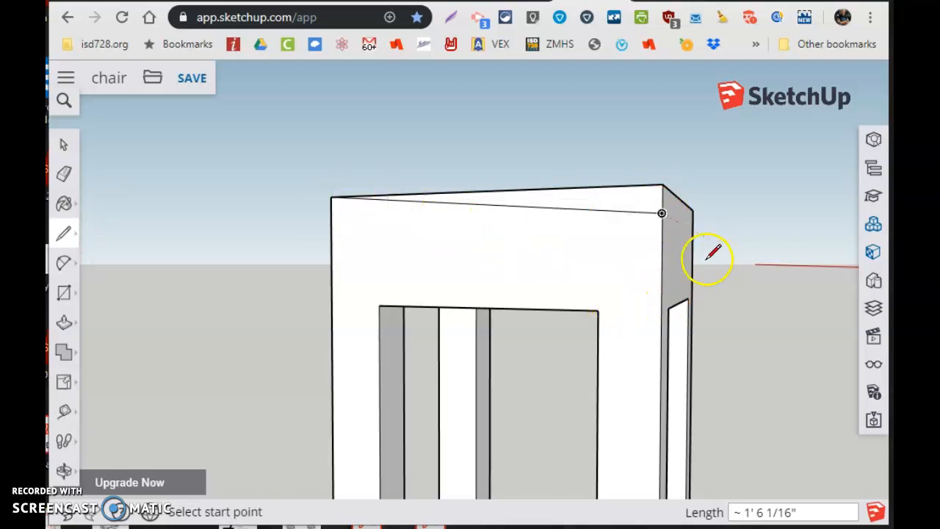
pyautogui.click(65, 319)
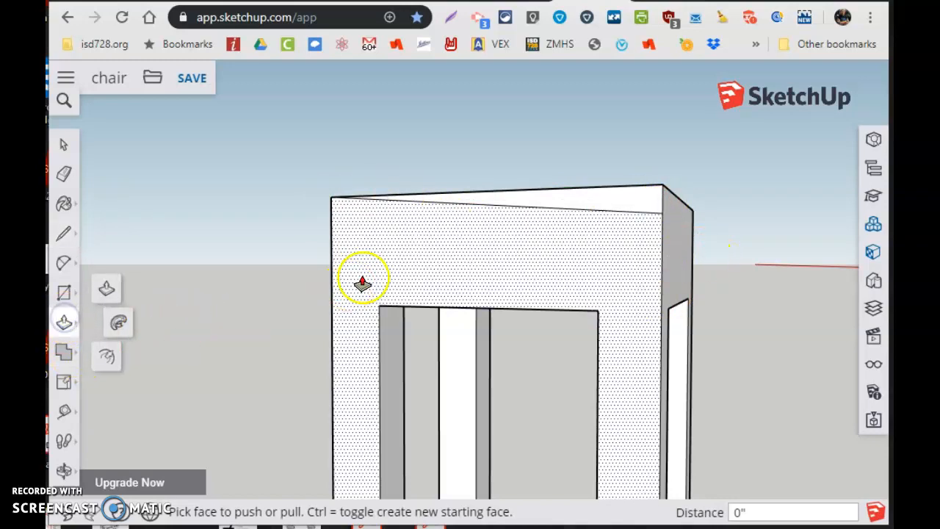
pyautogui.moveTo(361, 282); pyautogui.dragTo(646, 193)
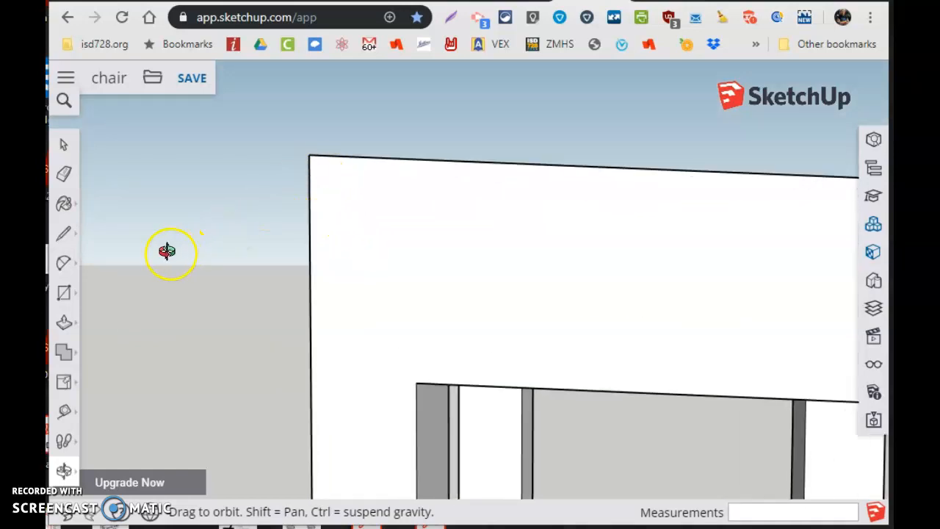
# Step: Pick the Line tool for the knee-saving bevel and orbit to view the seat from above
pyautogui.click(64, 234)
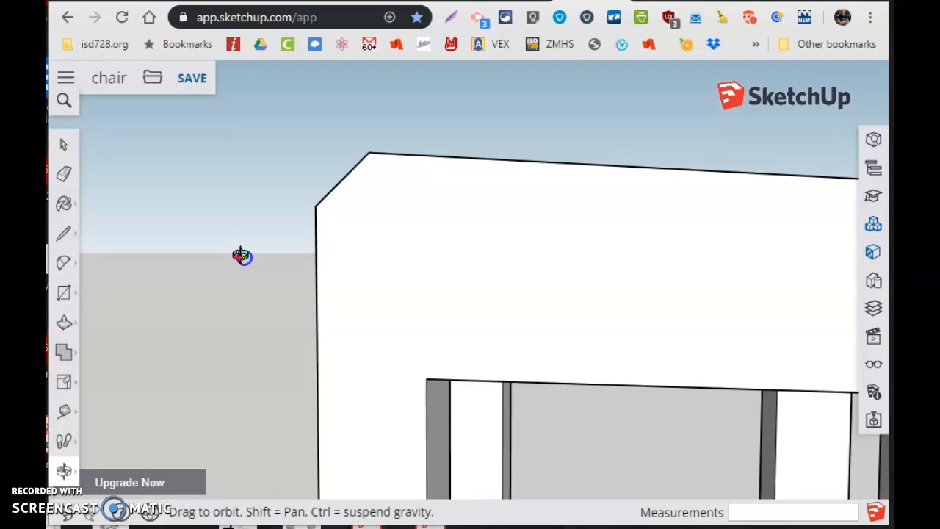
pyautogui.moveTo(242, 256); pyautogui.dragTo(603, 307)
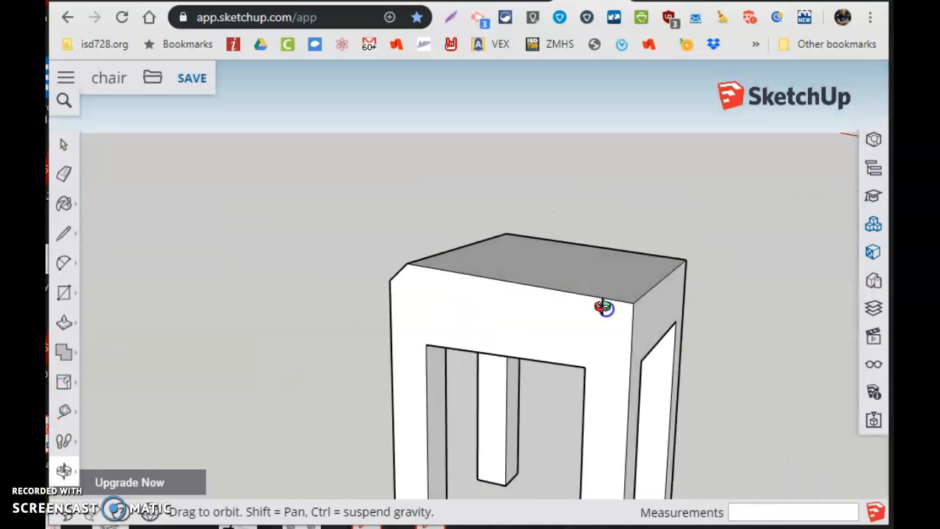
# Step: Orbit over the seat top and start an 18,2 rectangle strip from the back corner
pyautogui.moveTo(602, 307); pyautogui.dragTo(500, 411)
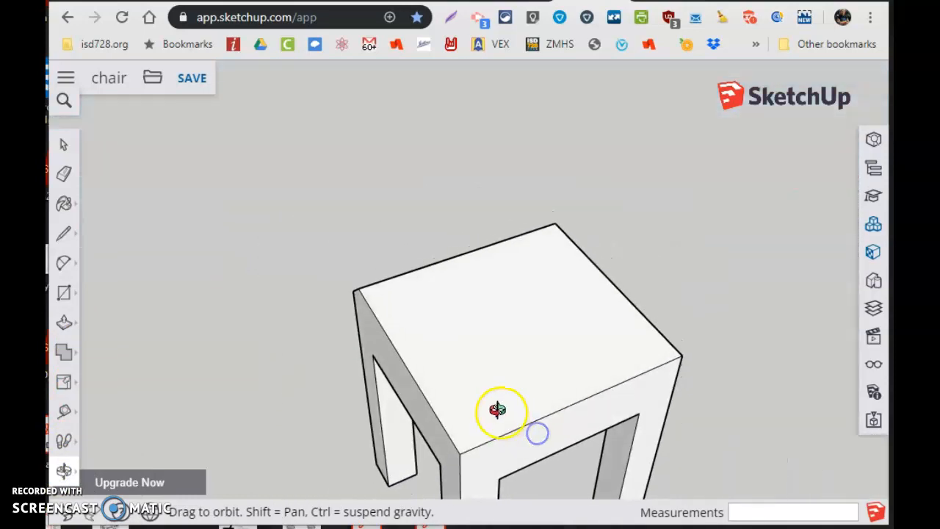
pyautogui.moveTo(500, 412); pyautogui.dragTo(500, 272)
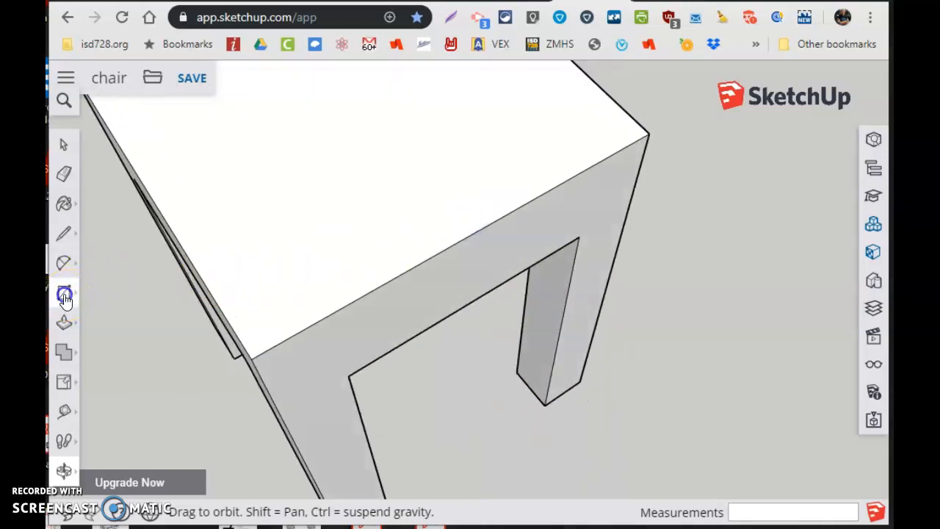
pyautogui.click(65, 292)
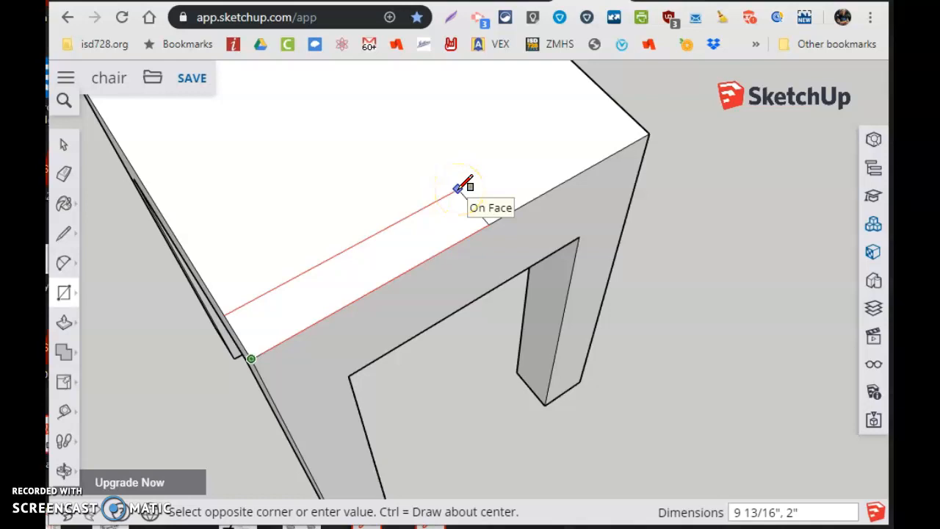
pyautogui.write('18,')
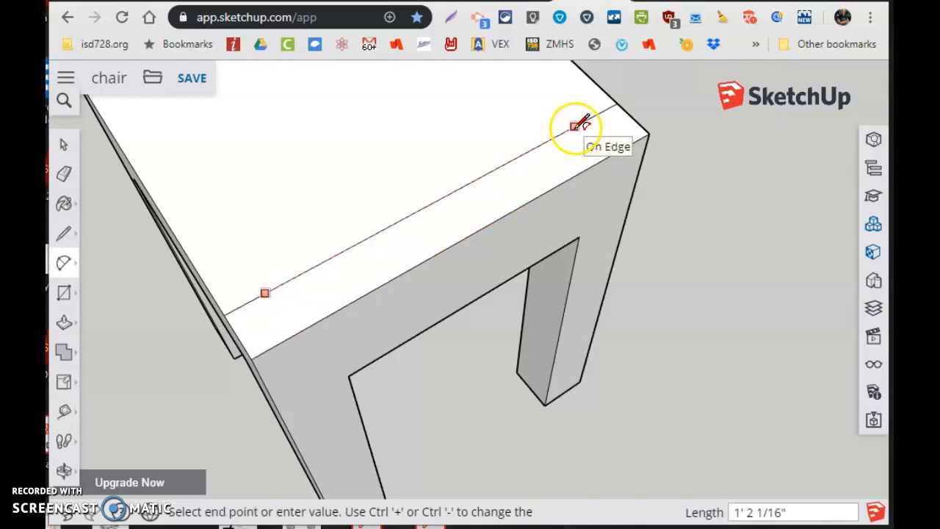
# Step: Draw a 2-point arc across the back strip and pull it into a gentle curve
pyautogui.click(576, 126)
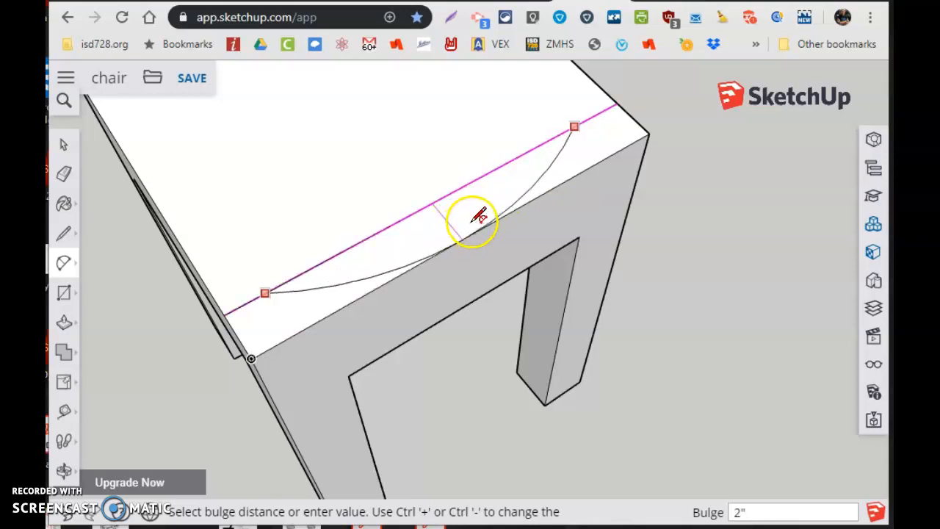
pyautogui.moveTo(467, 213)
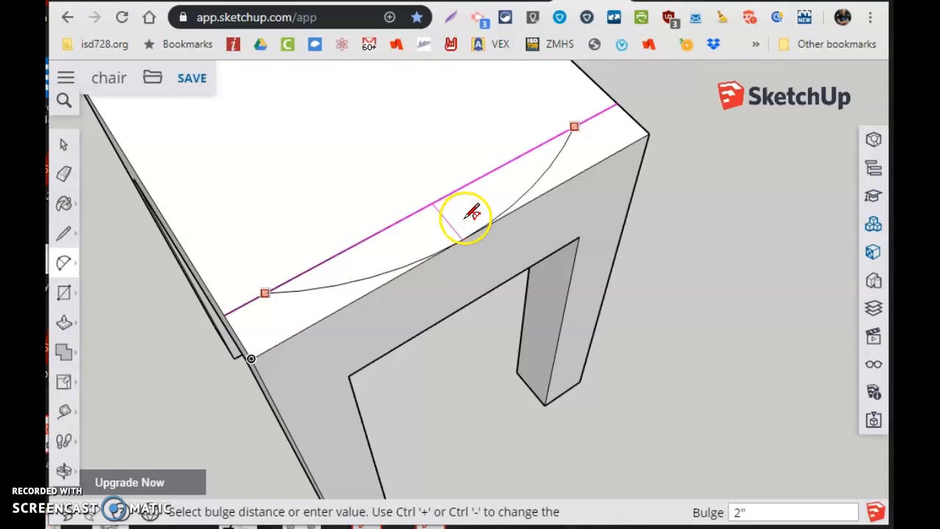
pyautogui.moveTo(470, 218); pyautogui.dragTo(469, 209)
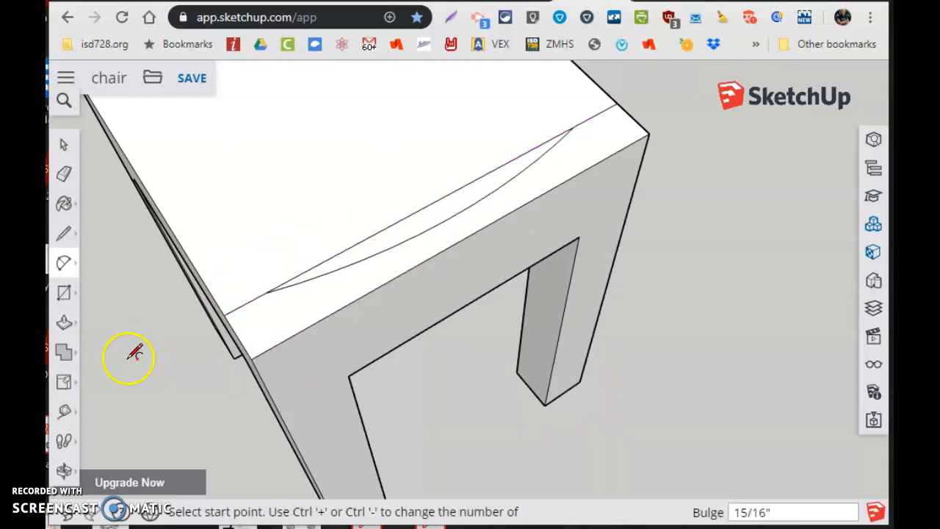
pyautogui.click(65, 173)
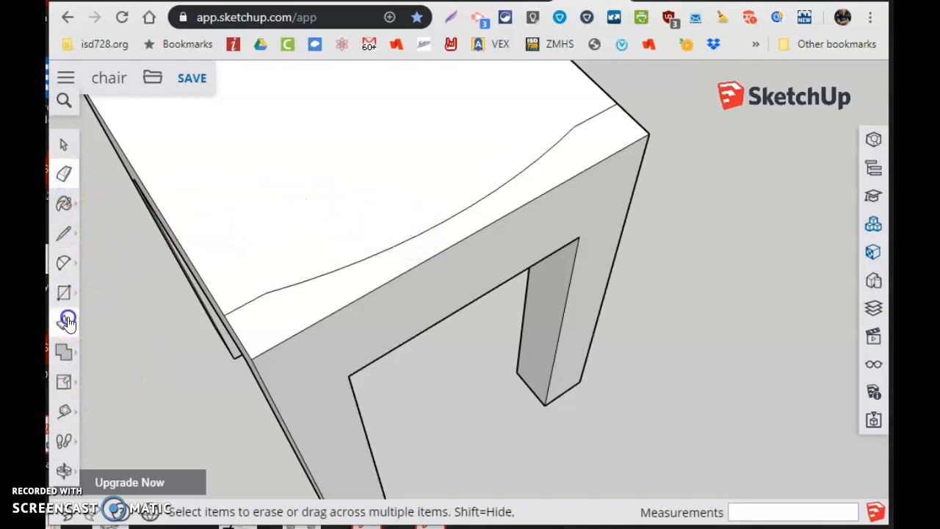
# Step: Pull the curved strip up 18 inches into a backrest and orbit to check the chair
pyautogui.click(65, 321)
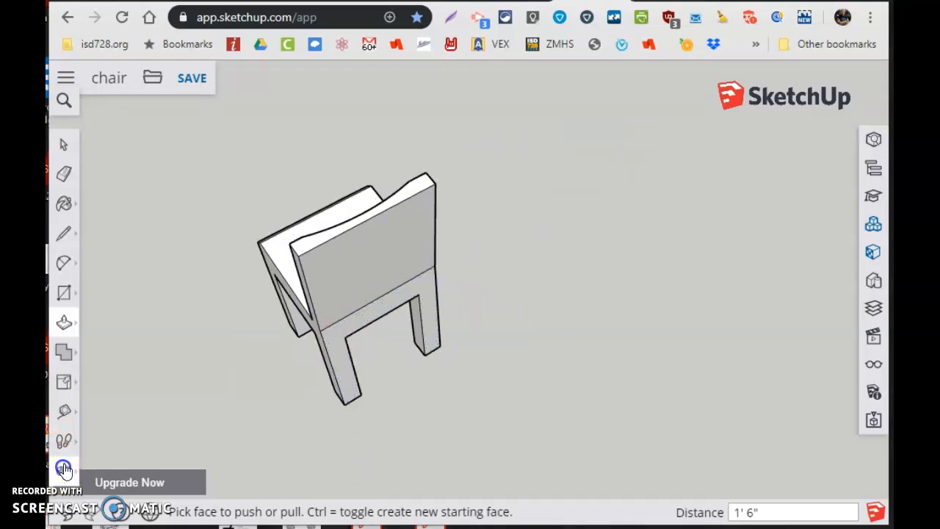
pyautogui.click(63, 467)
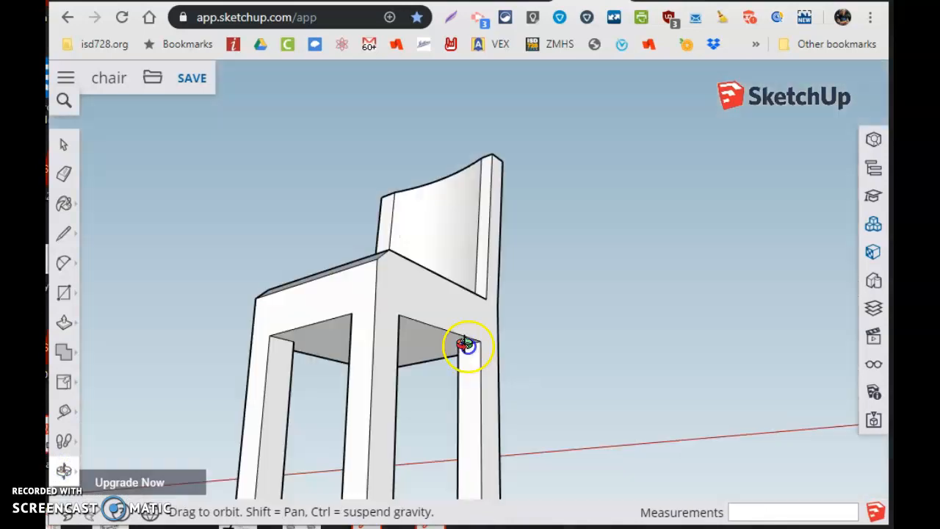
pyautogui.moveTo(467, 345); pyautogui.dragTo(400, 397)
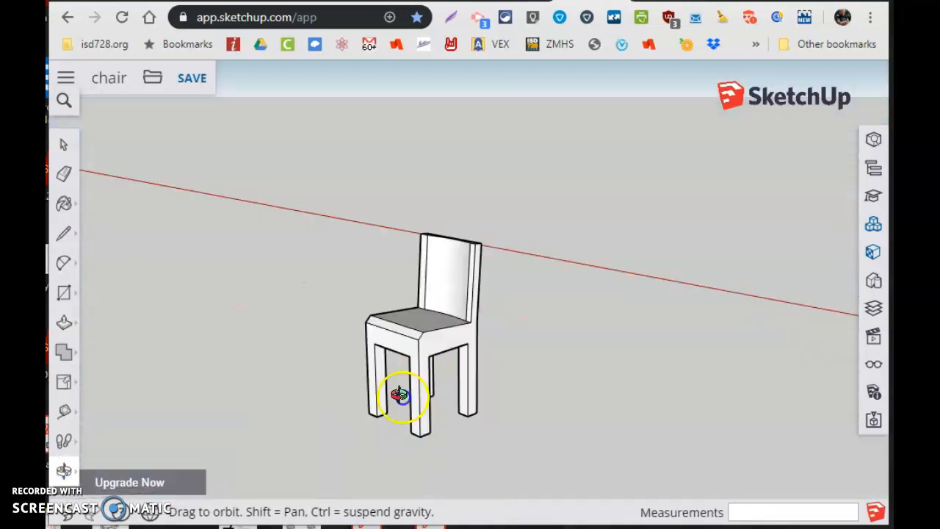
pyautogui.moveTo(400, 397); pyautogui.dragTo(444, 411)
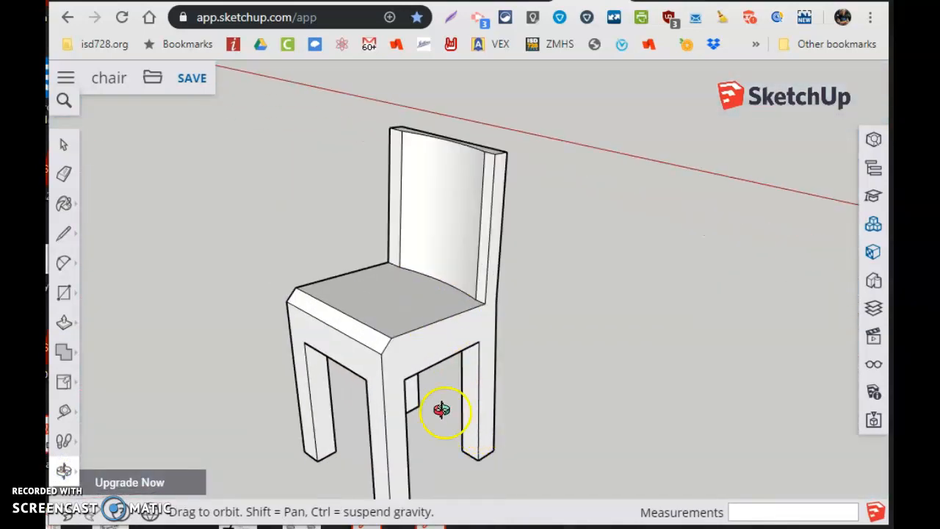
pyautogui.click(63, 204)
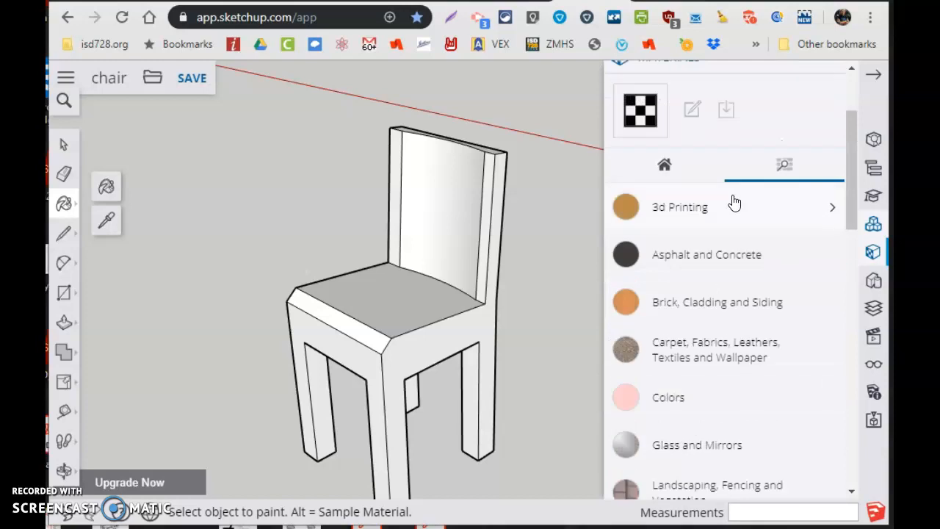
# Step: Apply Resin Turquoise from 3d Printing materials to the chair and Wax 02 green to the backrest face
pyautogui.click(734, 206)
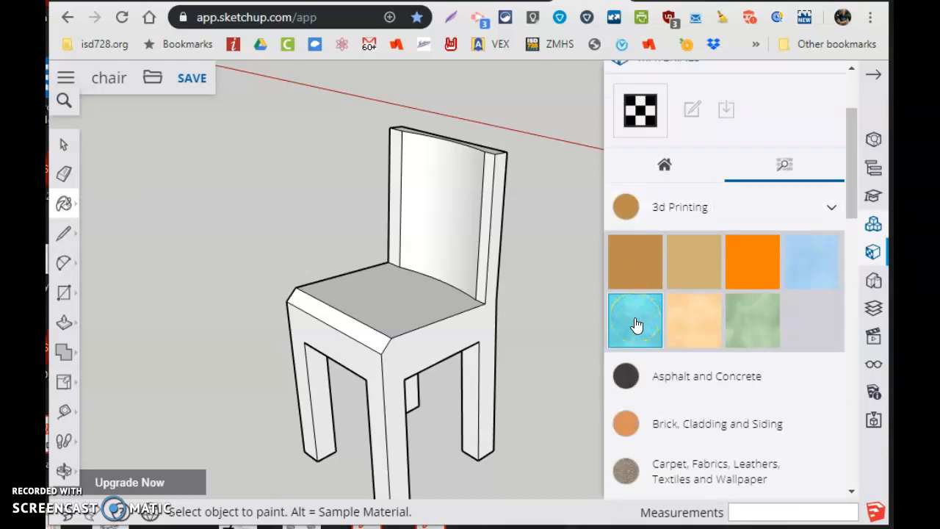
pyautogui.click(635, 321)
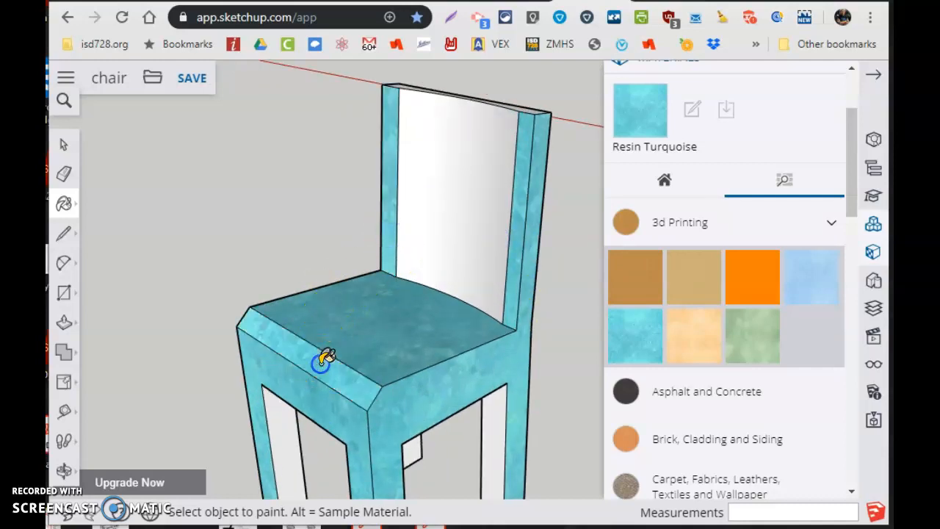
pyautogui.click(753, 335)
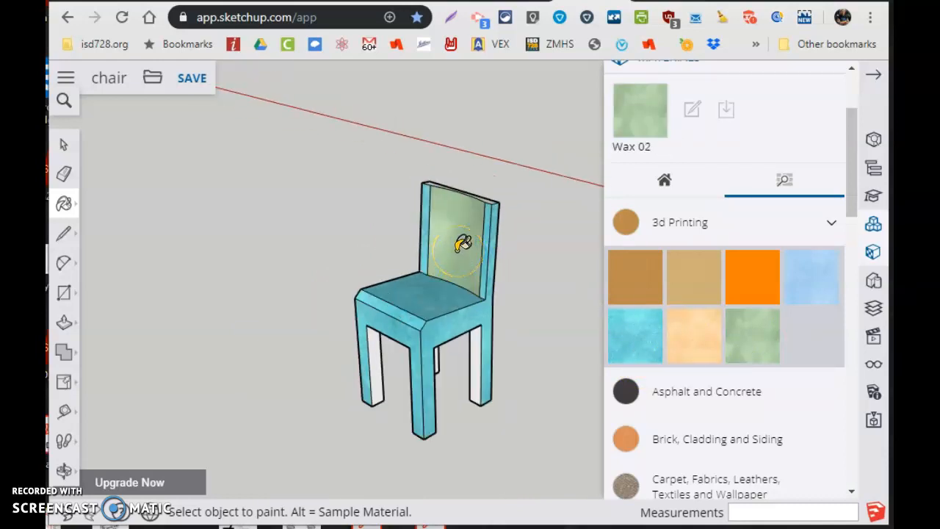
pyautogui.click(352, 18)
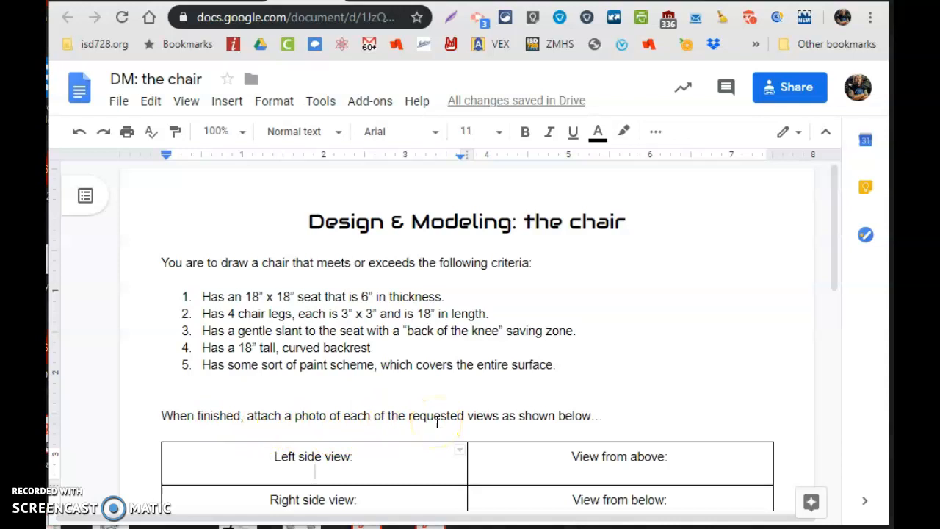
# Step: Scroll to the assignment's views table and place the cursor under Left side view
pyautogui.scroll(-3)
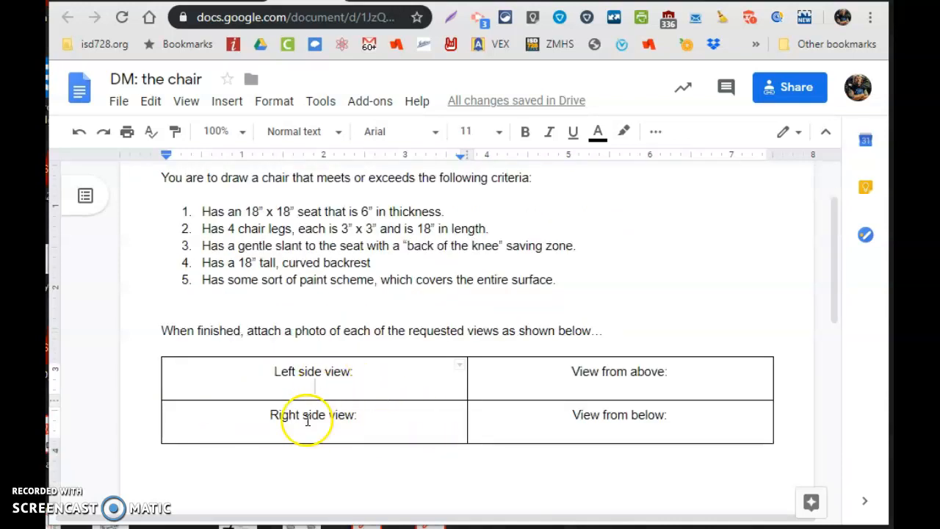
pyautogui.moveTo(599, 391)
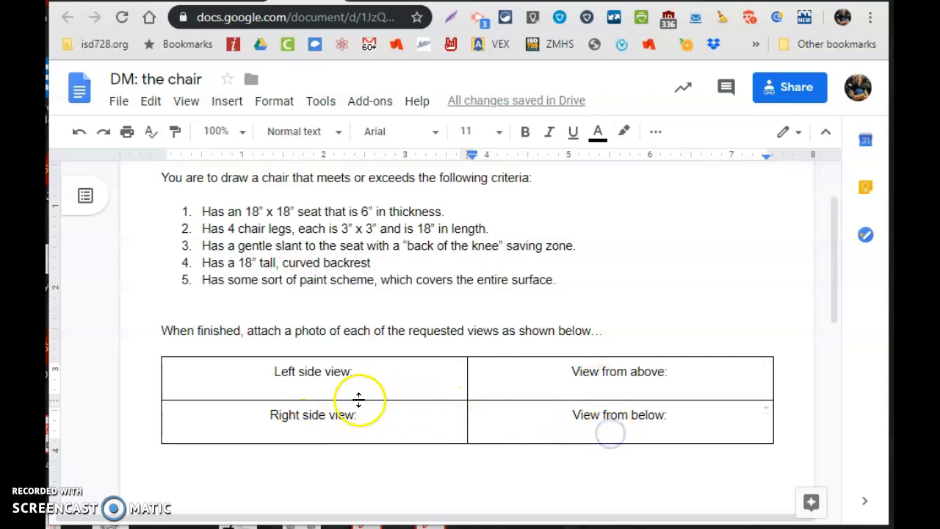
pyautogui.click(318, 386)
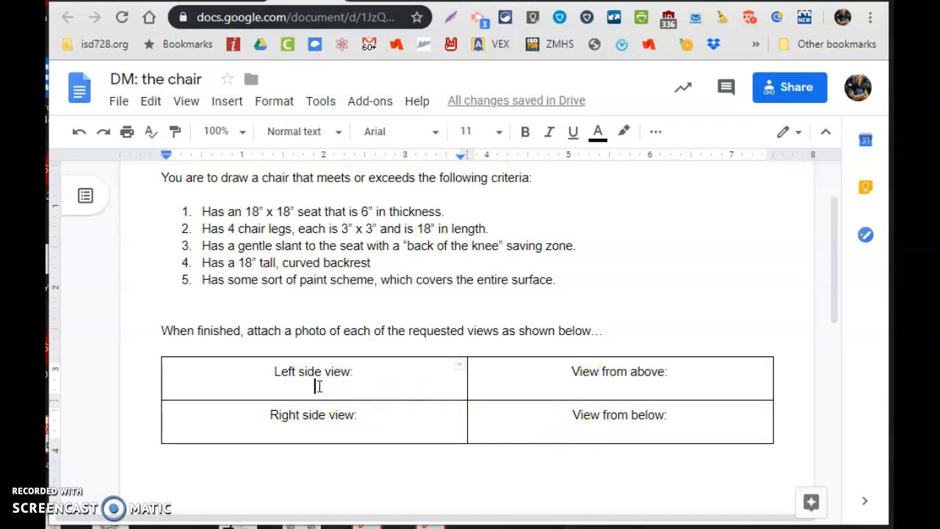